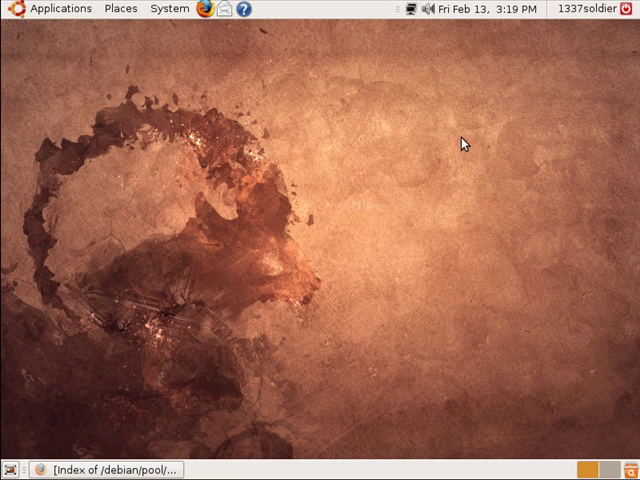
mouse_move(240, 95)
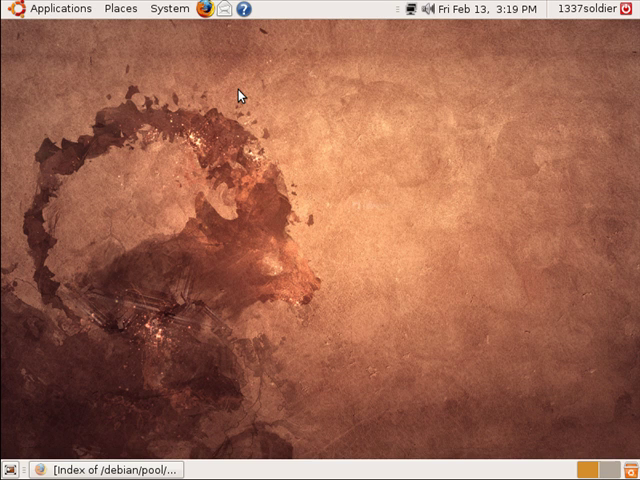
mouse_move(197, 28)
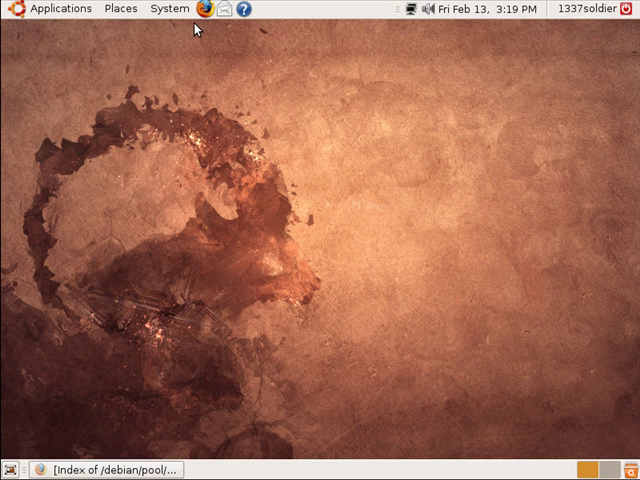
mouse_move(170, 9)
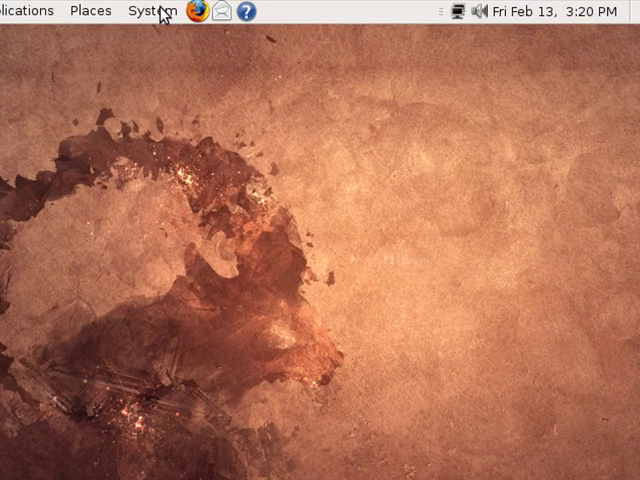
Launch Synaptic Package Manager from System > Administration and authenticate with the admin password
click(152, 11)
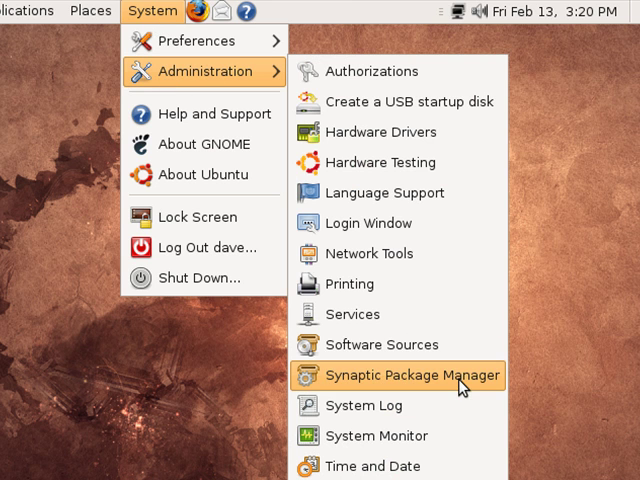
click(413, 375)
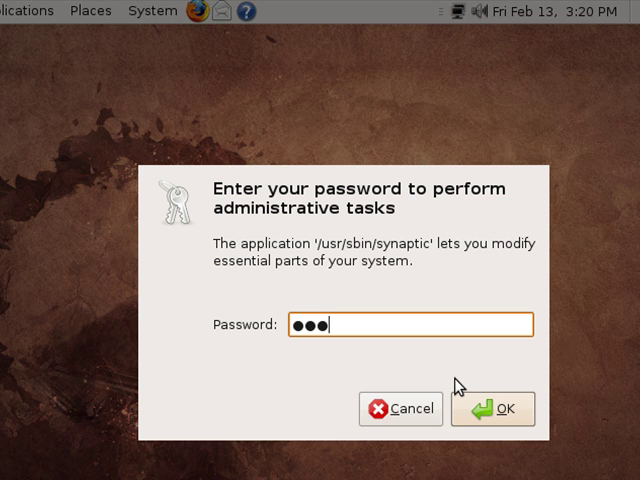
text(•)
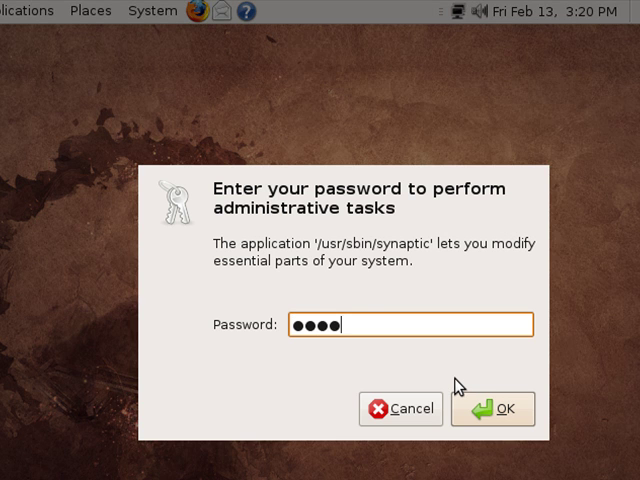
click(492, 409)
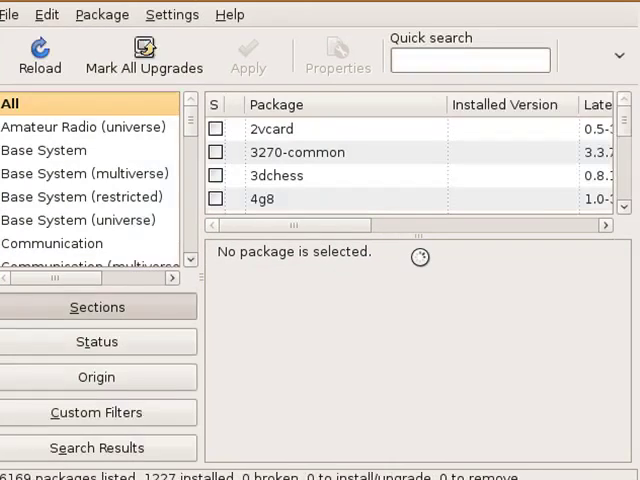
Quick-search 'proft', mark proftpd with its required dependencies for installation and apply the changes
click(470, 60)
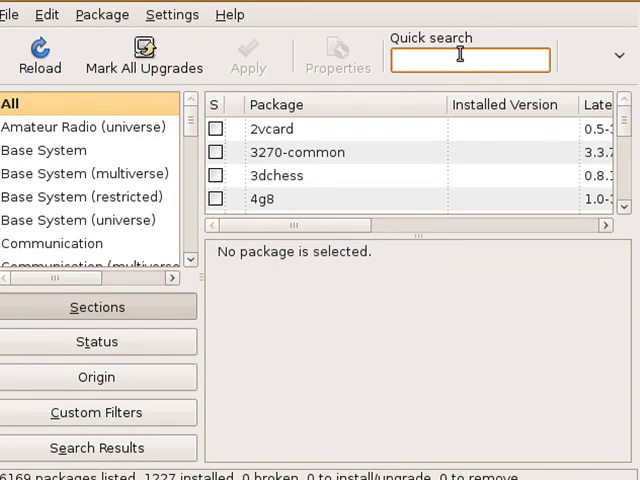
text(proftpd)
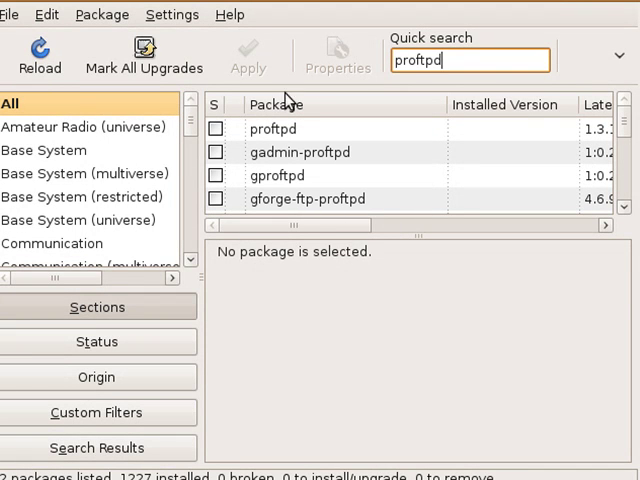
right_click(270, 128)
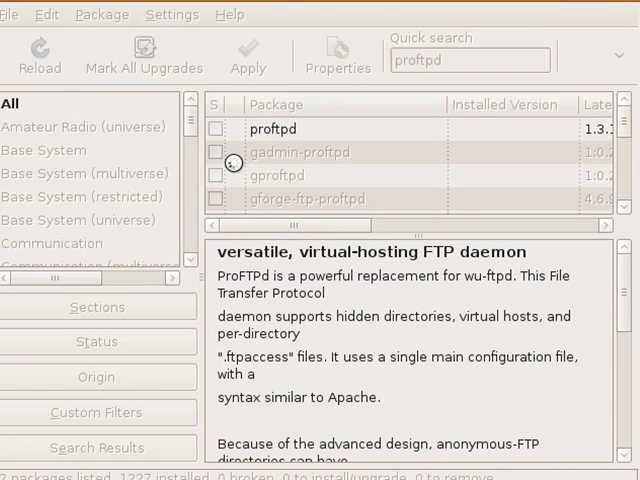
click(216, 128)
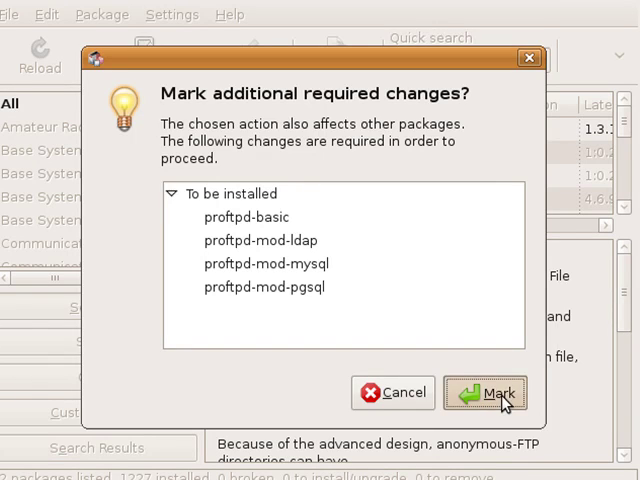
click(484, 392)
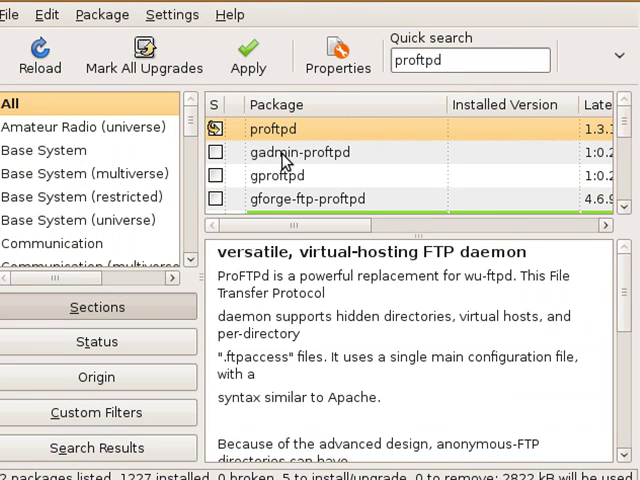
mouse_move(345, 165)
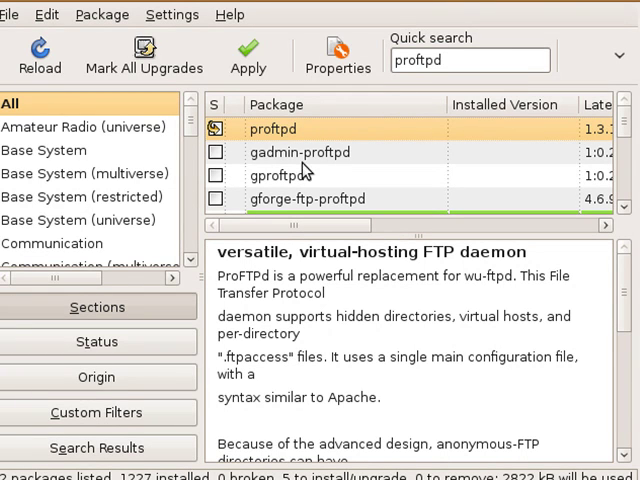
mouse_move(315, 172)
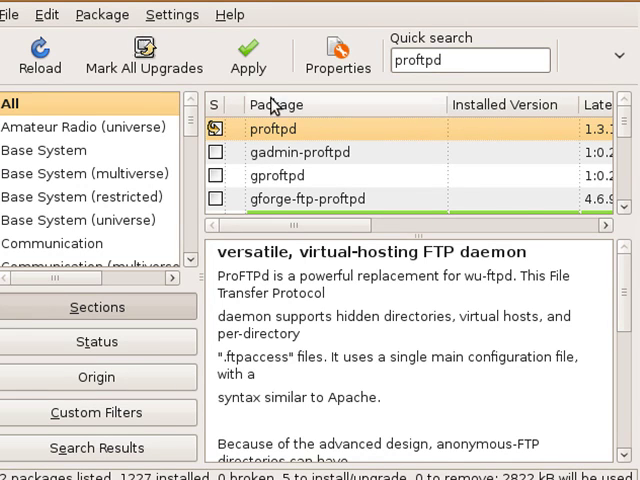
click(247, 55)
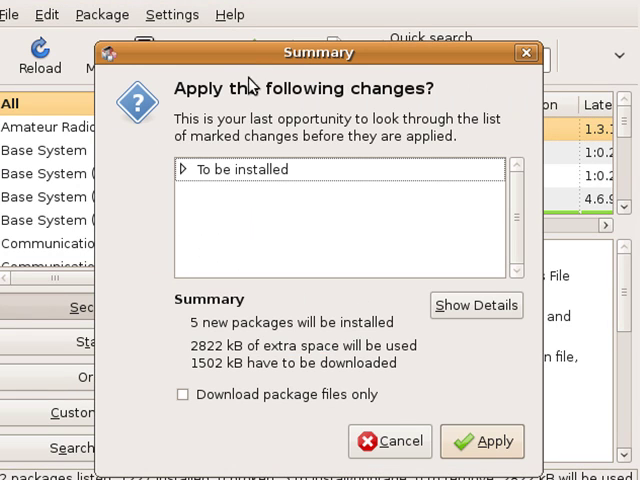
Install the five marked packages with ProFTPd in standalone mode and close the completion notice
click(481, 441)
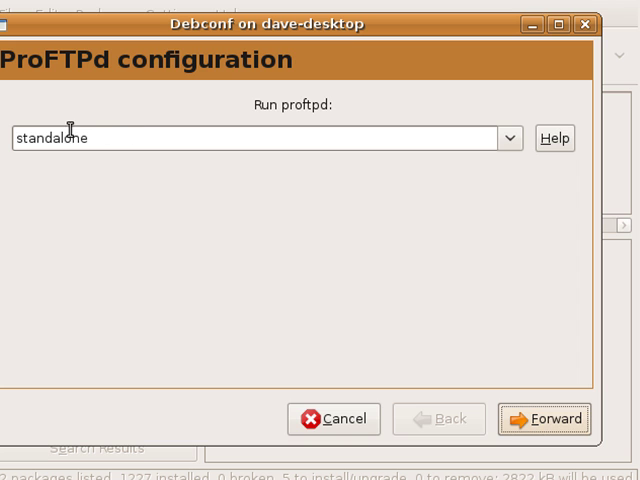
mouse_move(530, 204)
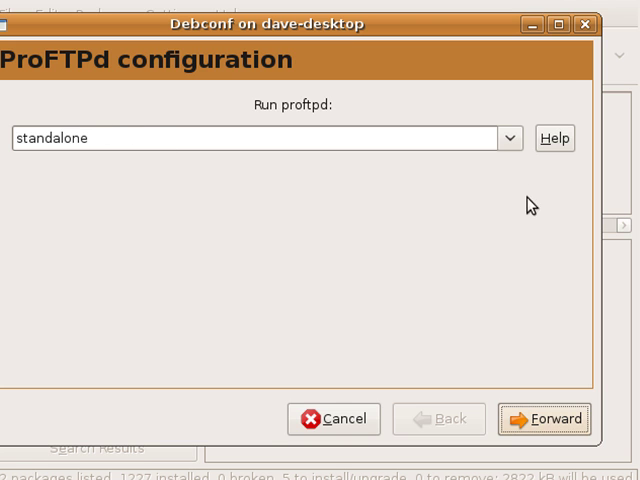
mouse_move(543, 419)
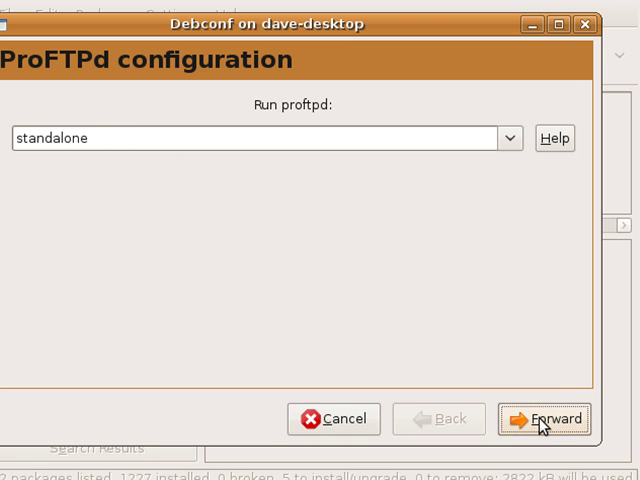
click(544, 419)
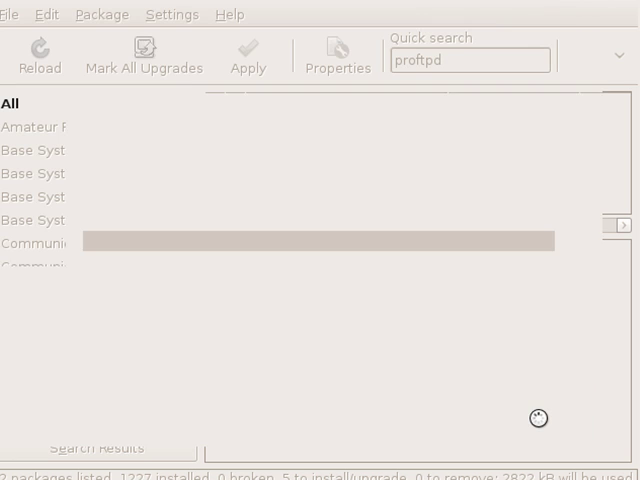
click(247, 55)
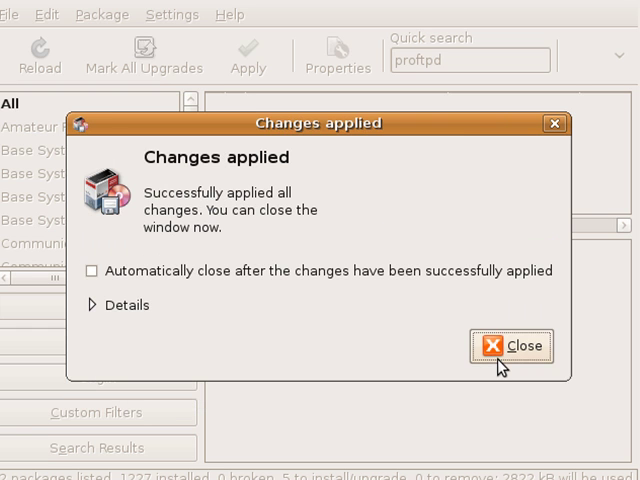
click(511, 345)
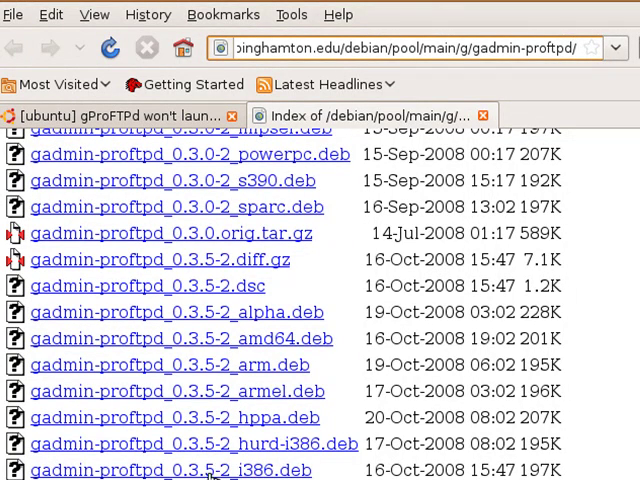
Download gadmin-proftpd_0.3.5-2_i386.deb from the package index and save it
click(178, 470)
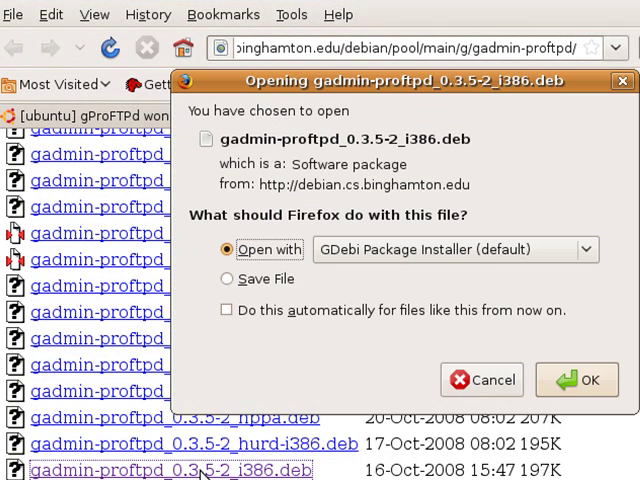
click(227, 278)
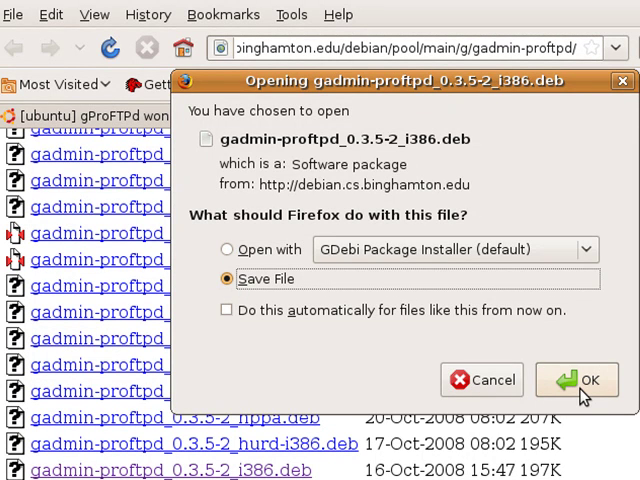
click(589, 380)
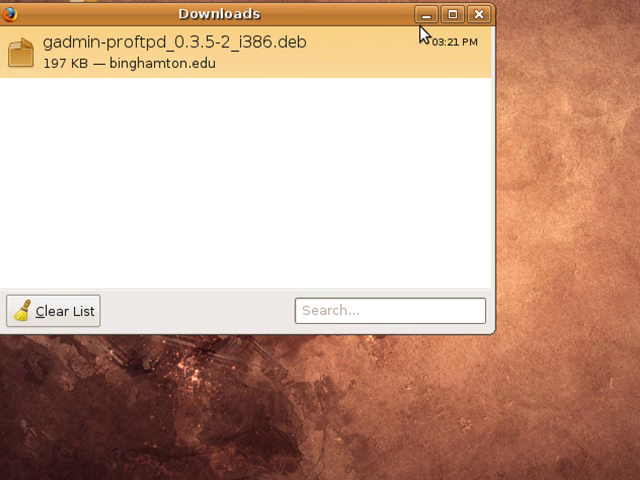
Install the gadmin-proftpd package in GDebi with the admin password and close the installer
click(480, 14)
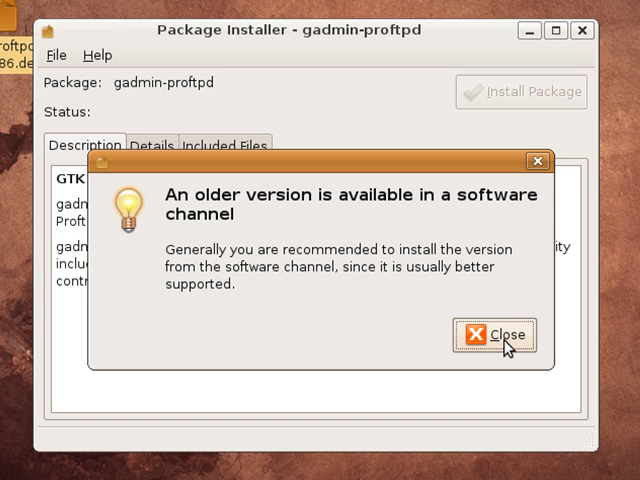
click(497, 334)
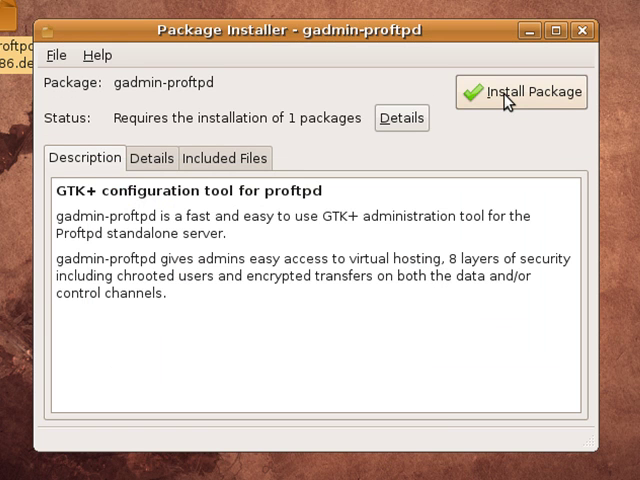
mouse_move(508, 103)
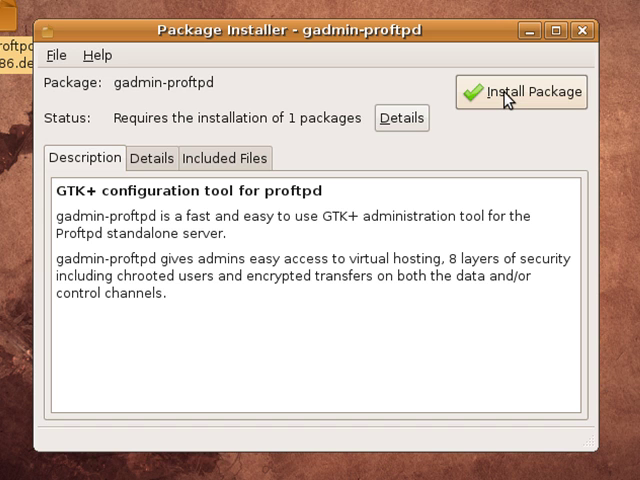
click(520, 91)
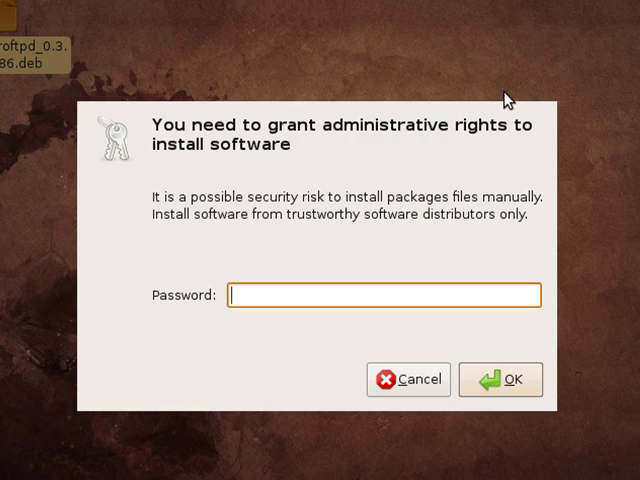
text(password)
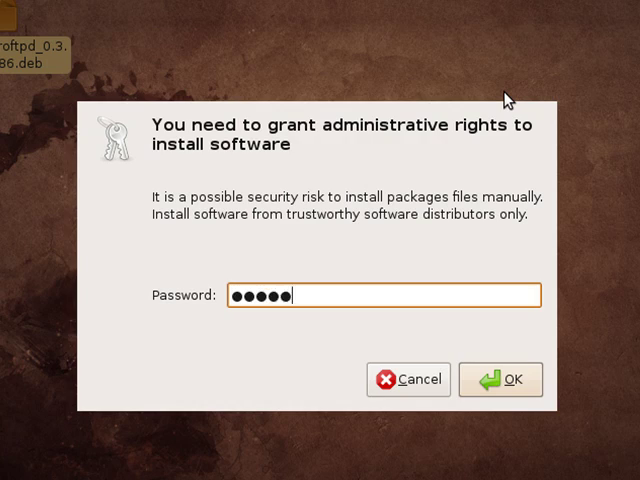
click(501, 379)
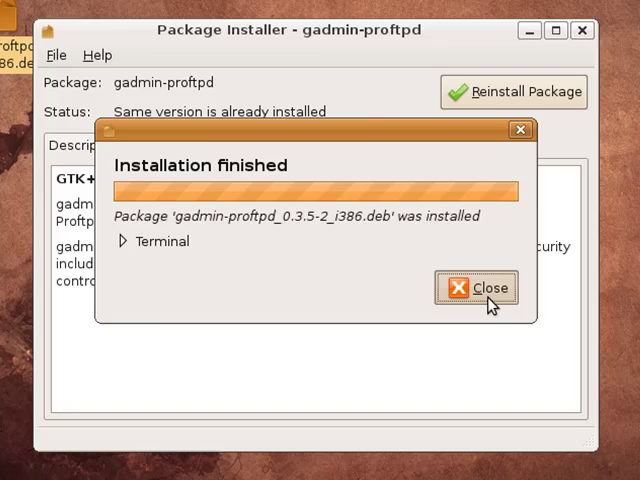
click(483, 288)
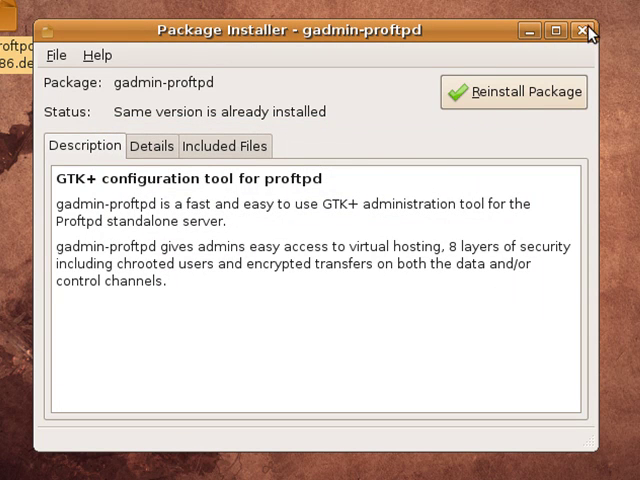
click(584, 30)
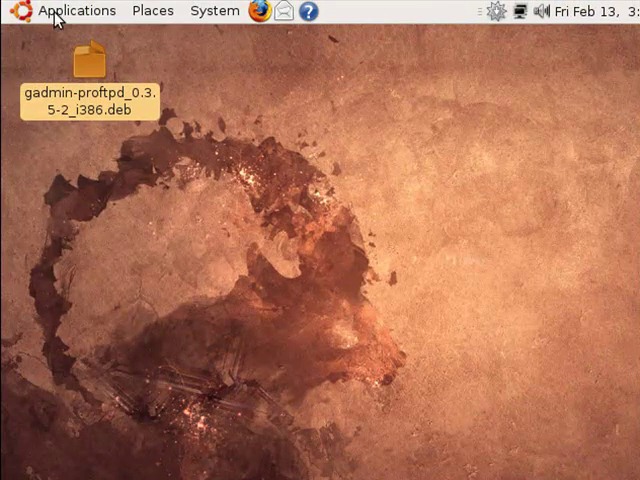
Launch GADMIN-PROFTPD from Applications and accept overwriting proftpd.conf with the standard configuration
click(75, 11)
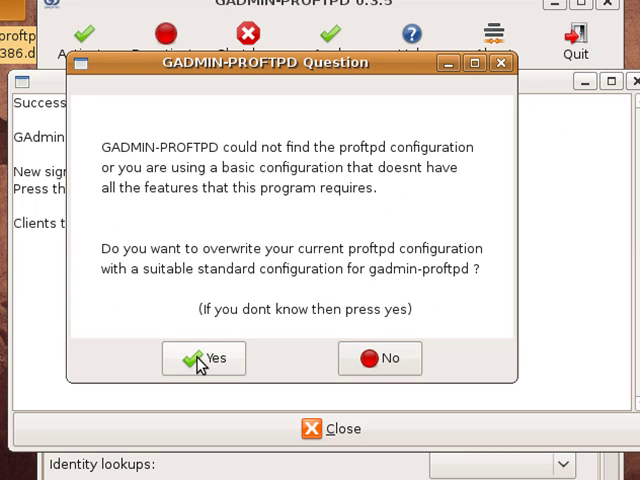
click(203, 358)
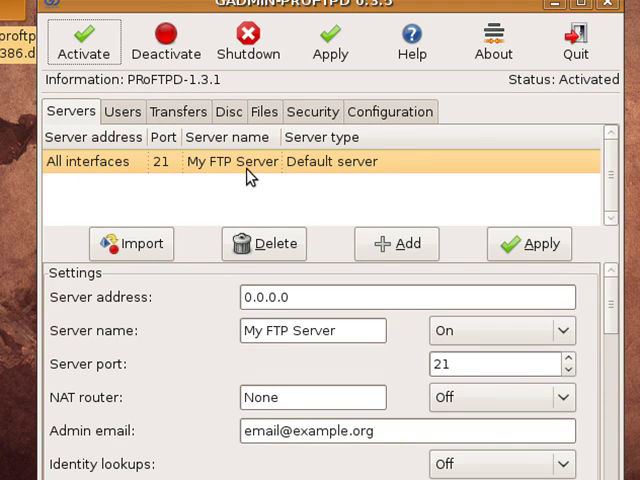
mouse_move(503, 83)
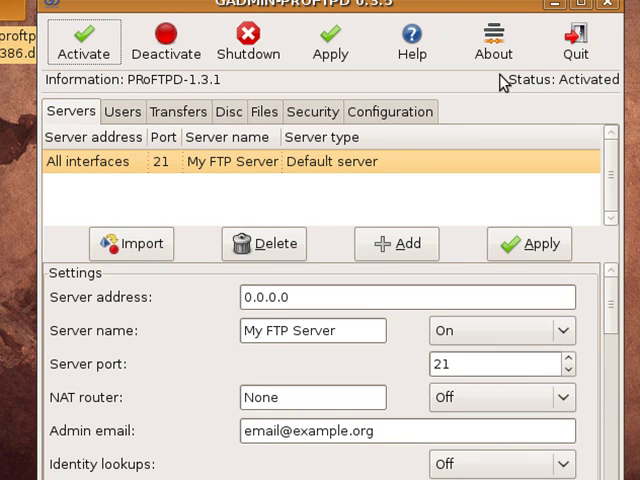
mouse_move(527, 86)
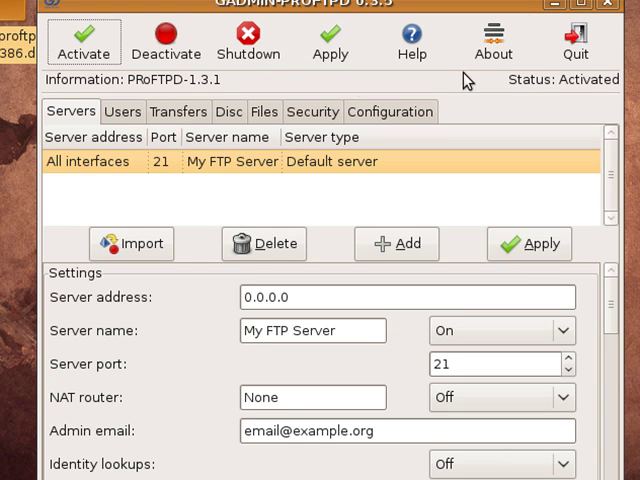
Switch from the Servers page (status Activated) to the Users page
click(121, 111)
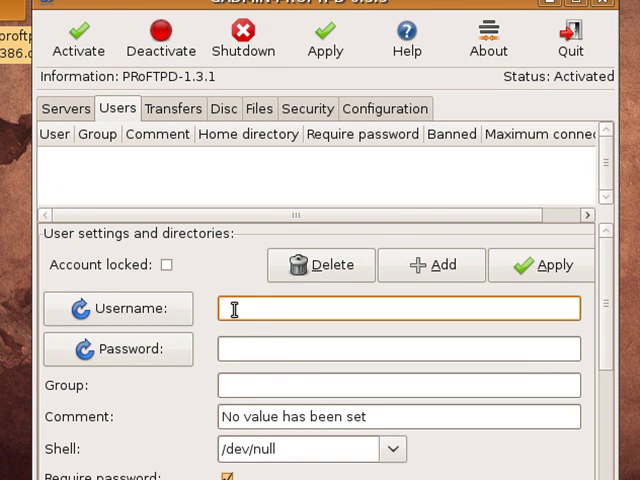
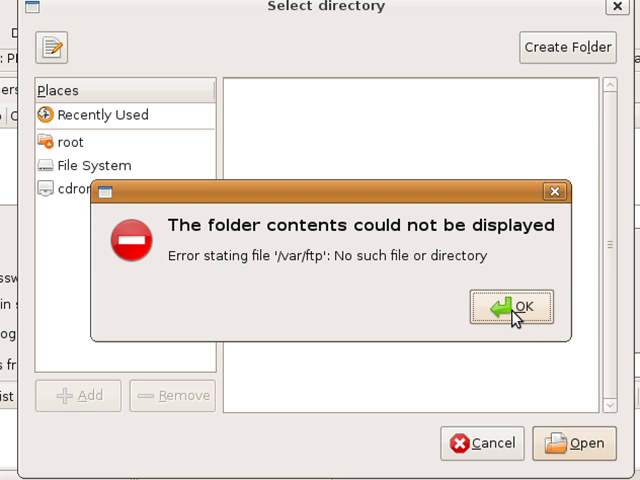
Dismiss the /var/ftp error and choose /var/www as the user's home directory from the file system root
click(513, 306)
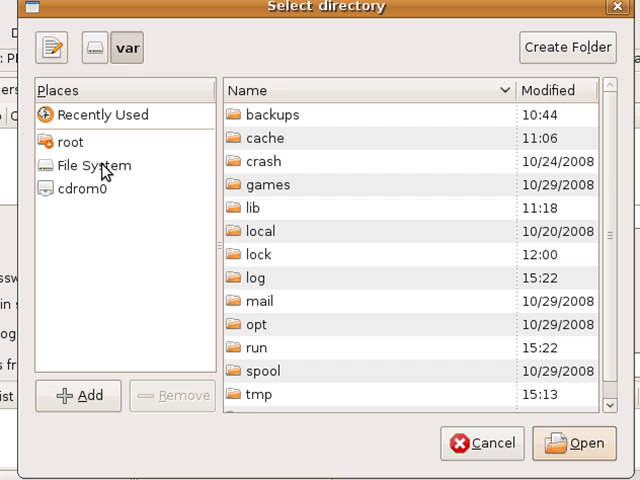
click(92, 165)
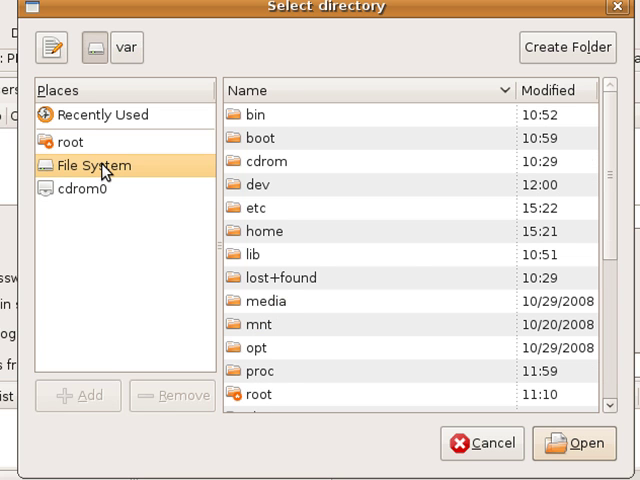
scroll(down, 3)
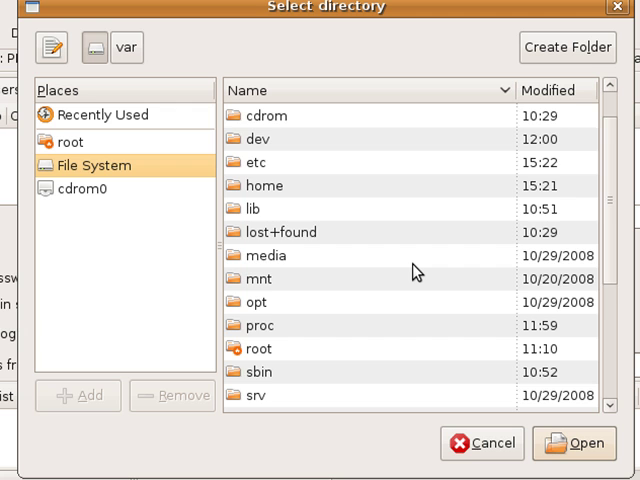
scroll(down, 3)
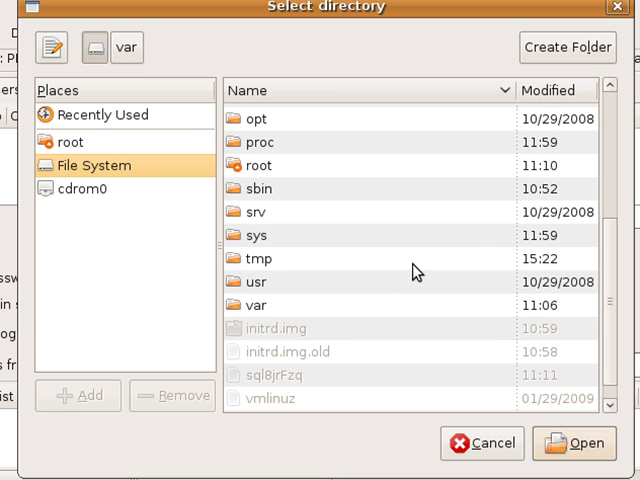
double_click(256, 304)
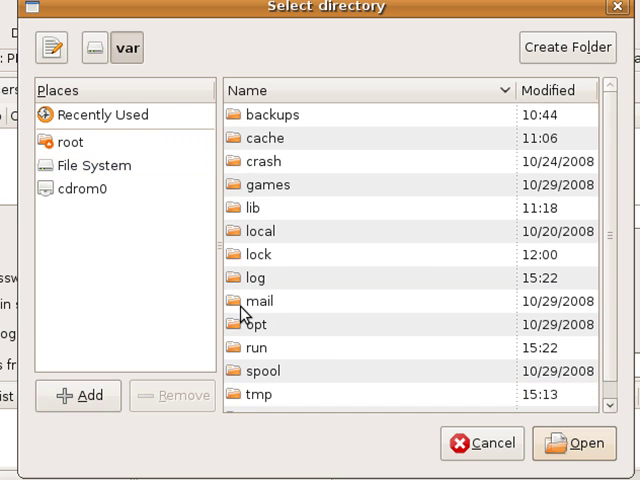
scroll(down, 3)
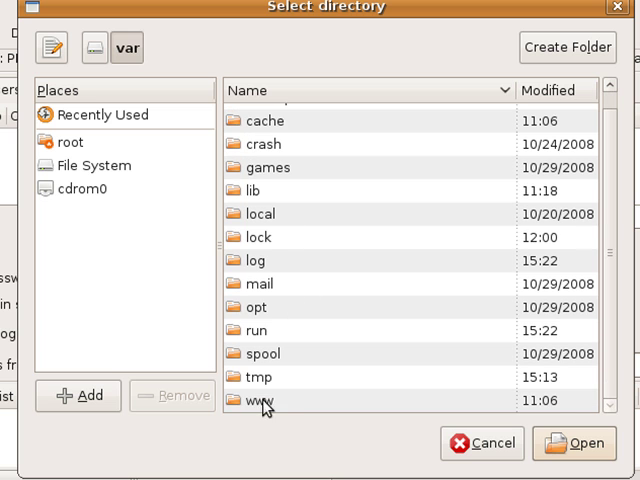
click(260, 401)
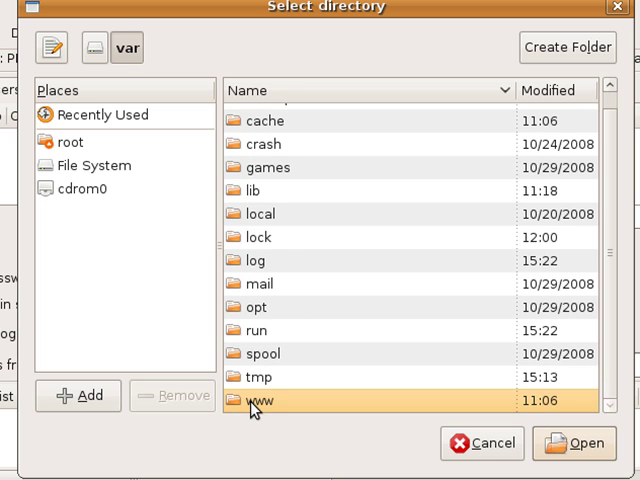
double_click(256, 401)
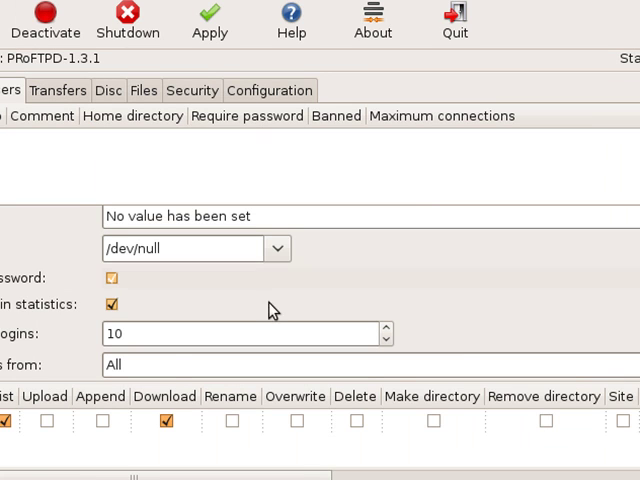
Grant the /var/www entry upload, remove-directory and site permissions alongside the other rights
click(47, 421)
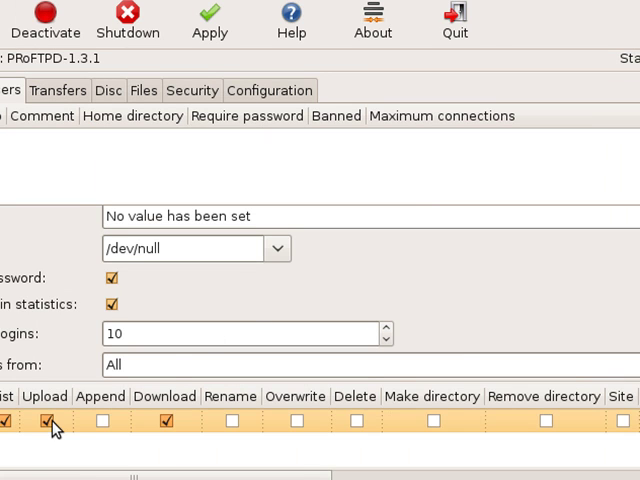
click(101, 421)
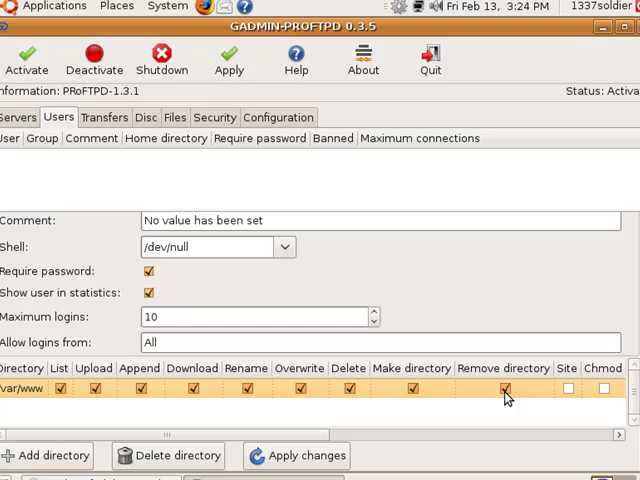
click(504, 388)
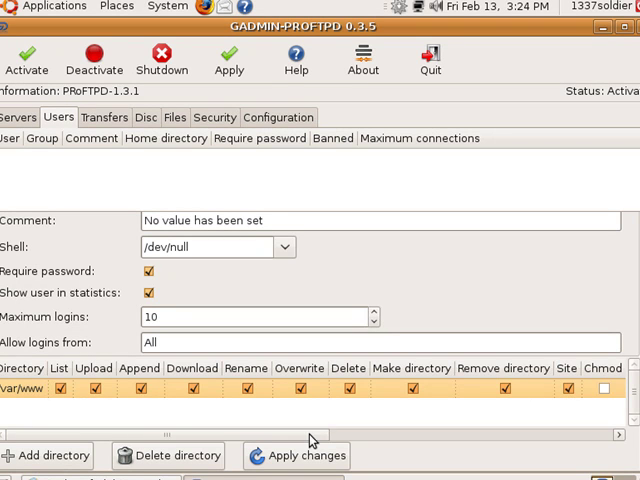
scroll(right, 3)
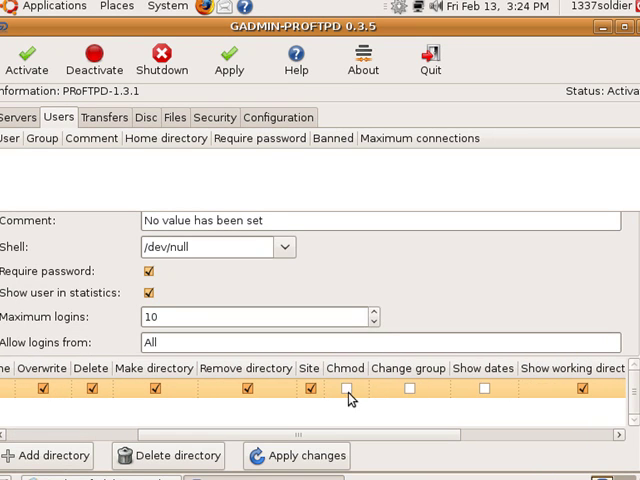
click(345, 389)
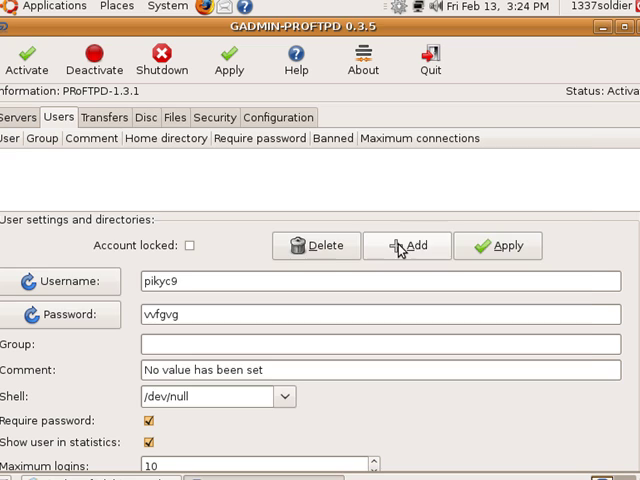
Add user pikyc9 after supplying group ftpusers to clear the 'No group specified' error
click(406, 245)
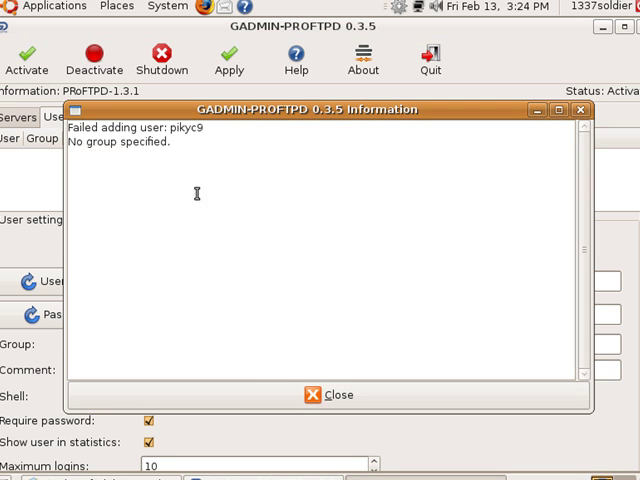
click(330, 394)
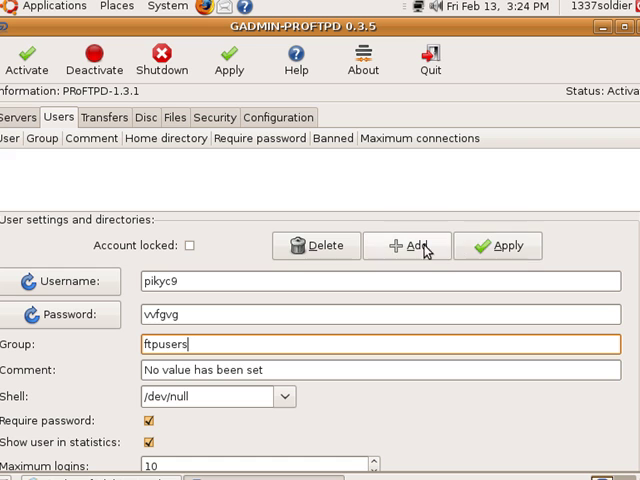
click(407, 245)
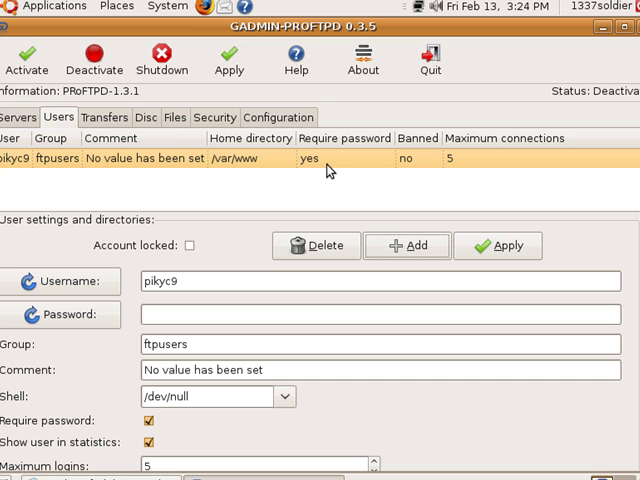
mouse_move(390, 175)
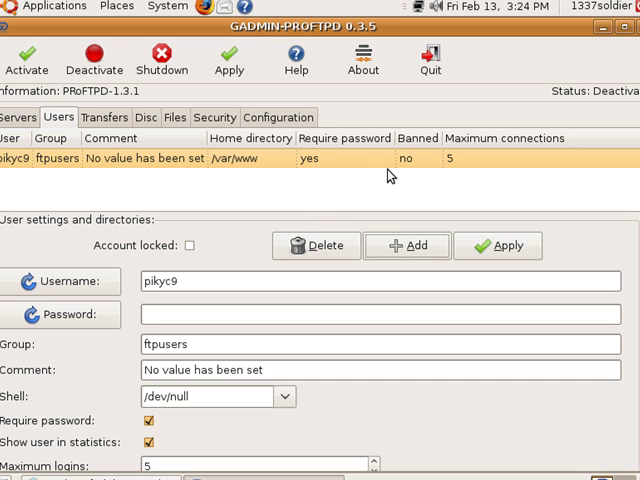
mouse_move(10, 95)
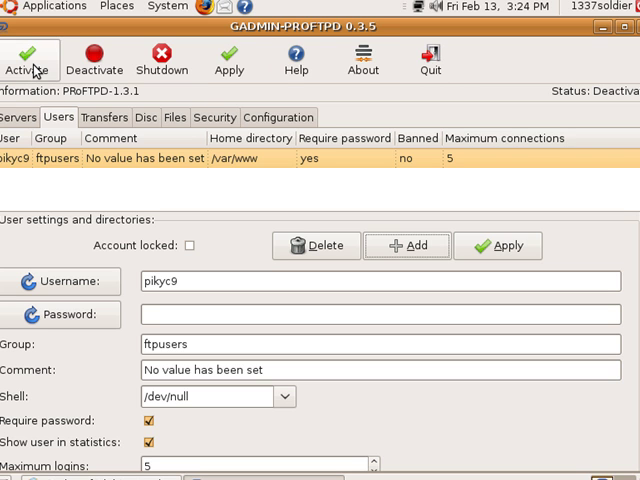
Activate the FTP server, then browse the installed System Tools applications list
click(31, 58)
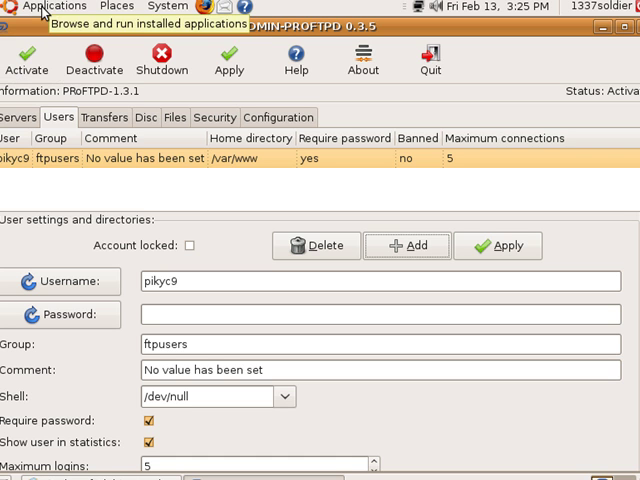
click(53, 7)
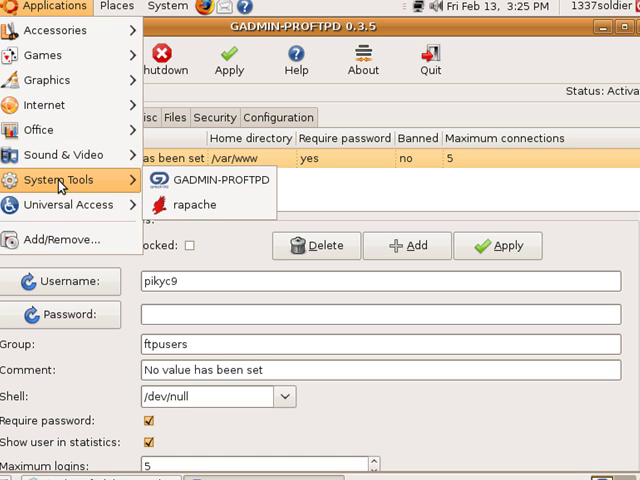
mouse_move(43, 105)
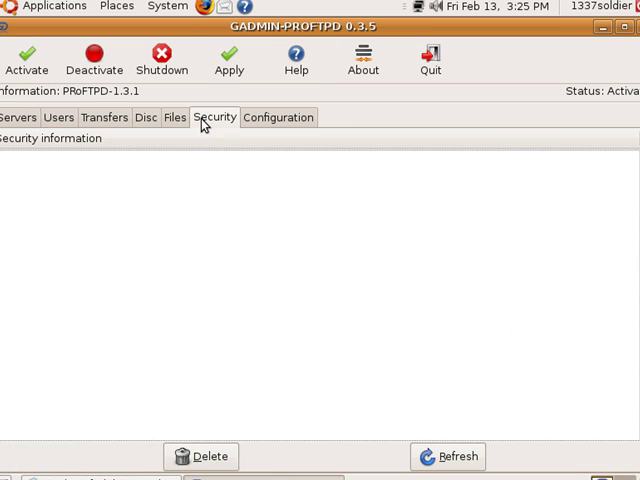
Review the generated proftpd configuration down to the Anonymous /var/www block for pikyc9
click(279, 117)
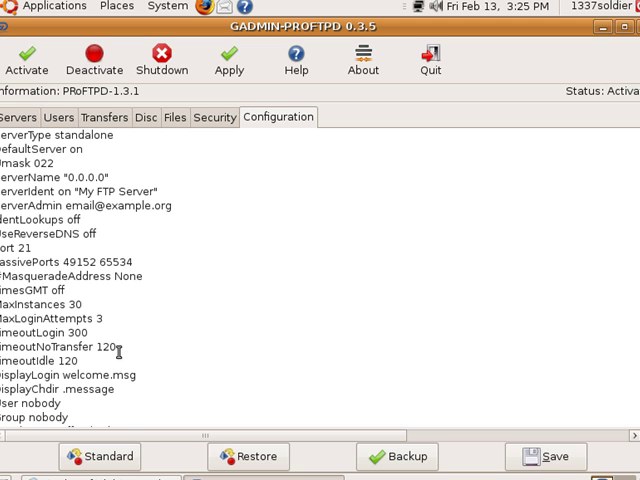
scroll(down, 3)
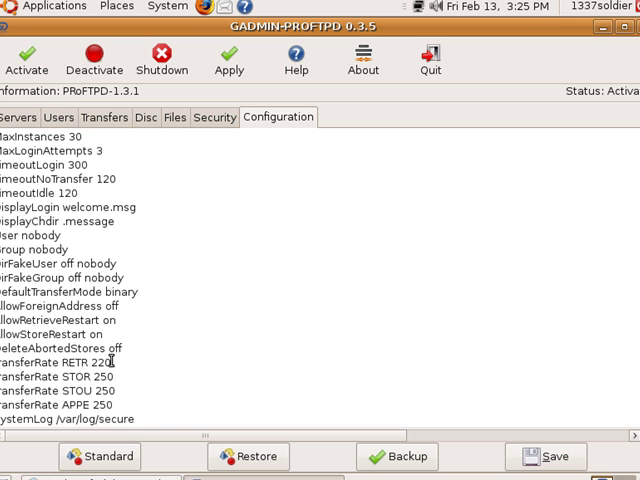
scroll(down, 3)
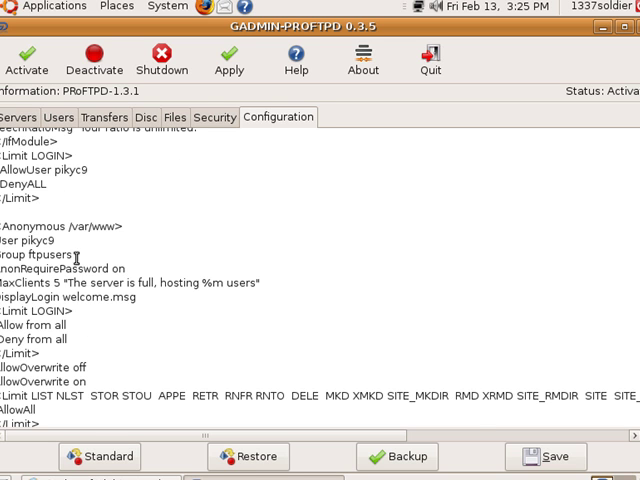
mouse_move(427, 412)
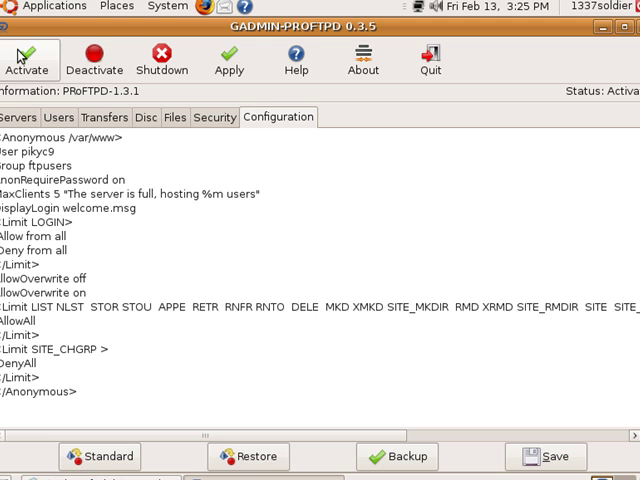
Activate the server and return to the Servers overview showing My FTP Server on port 21
click(58, 117)
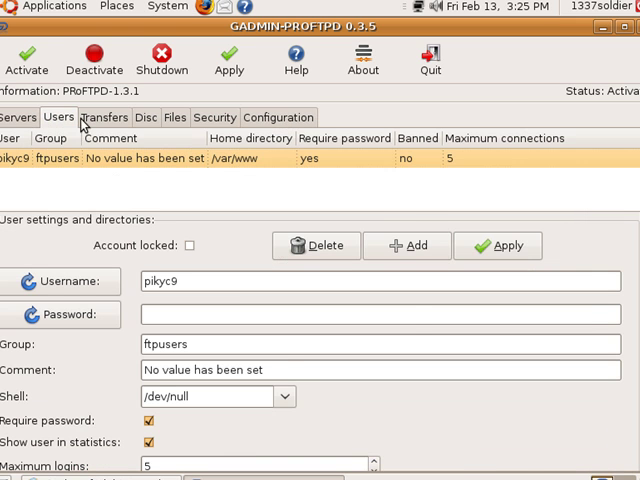
click(18, 117)
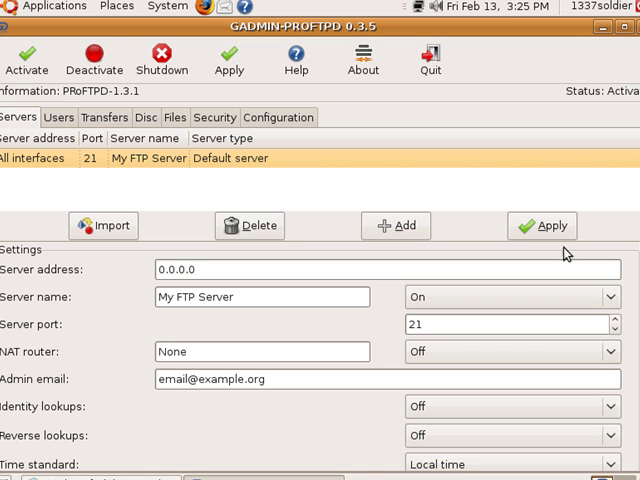
mouse_move(564, 253)
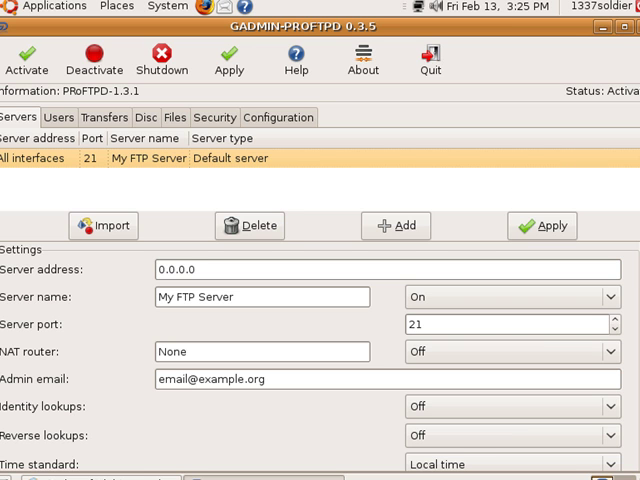